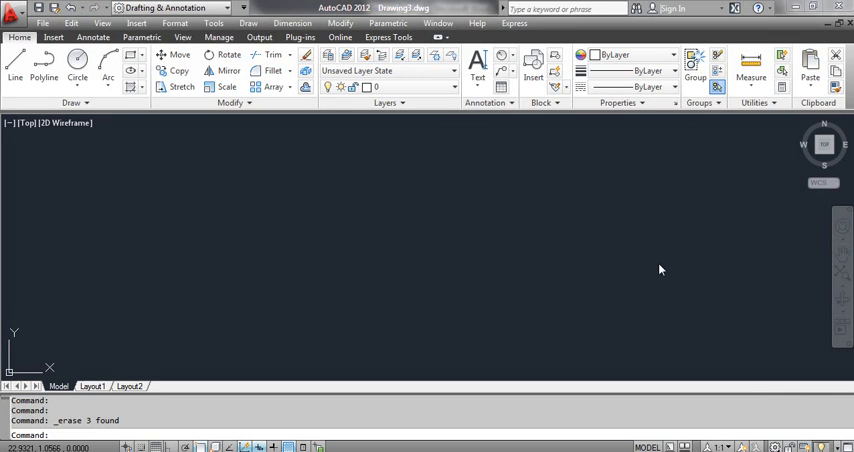
# - Show the Annotate ribbon's full set of dimensioning commands
pyautogui.click(92, 36)
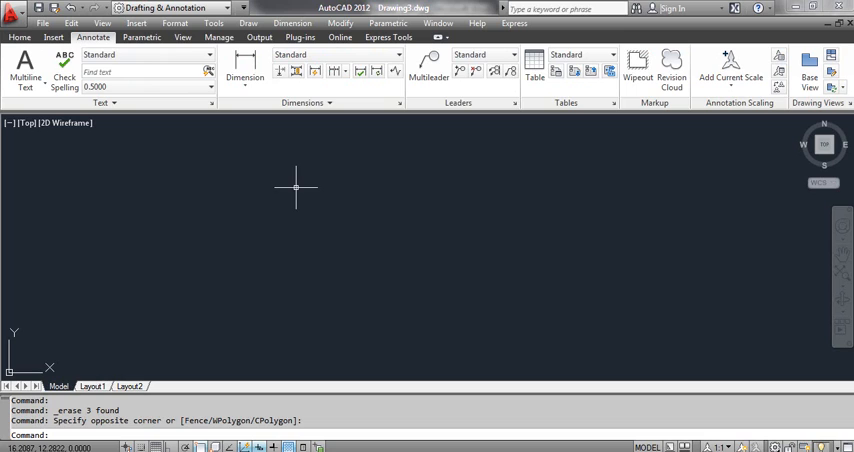
pyautogui.click(300, 102)
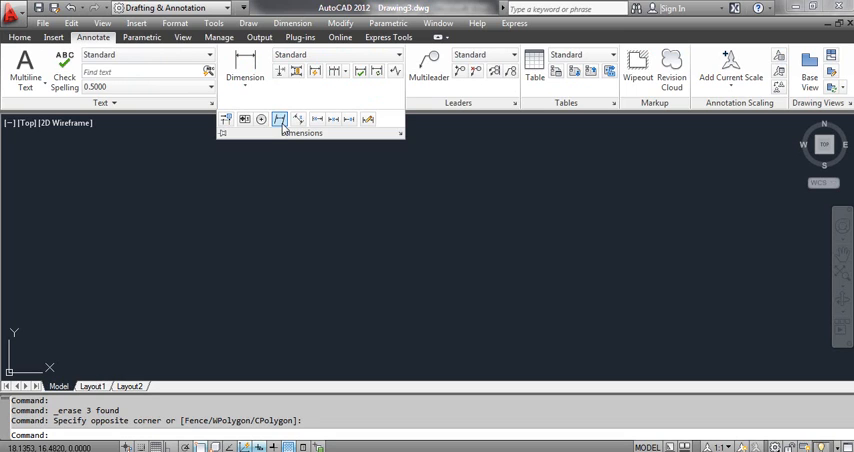
pyautogui.moveTo(280, 120)
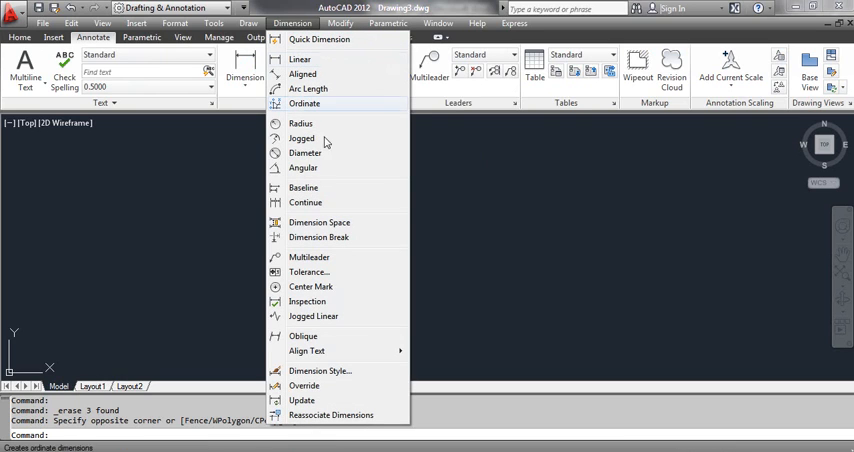
pyautogui.moveTo(324, 336)
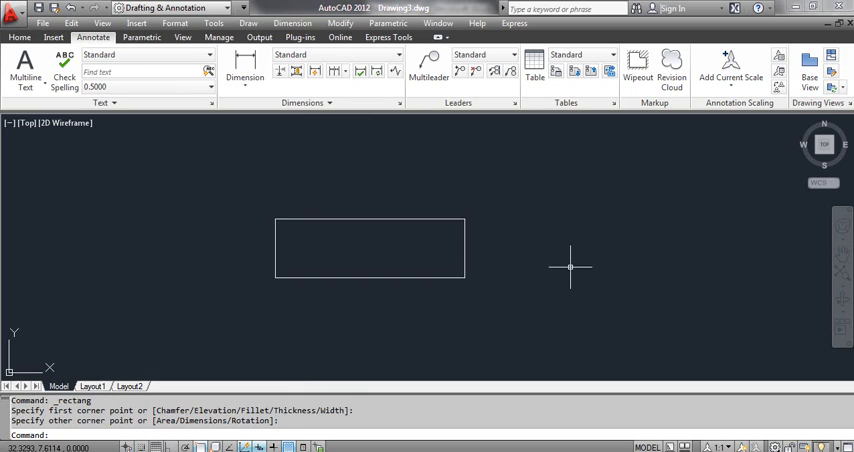
# - Finish the rectangle by setting its opposite corner point
pyautogui.click(552, 312)
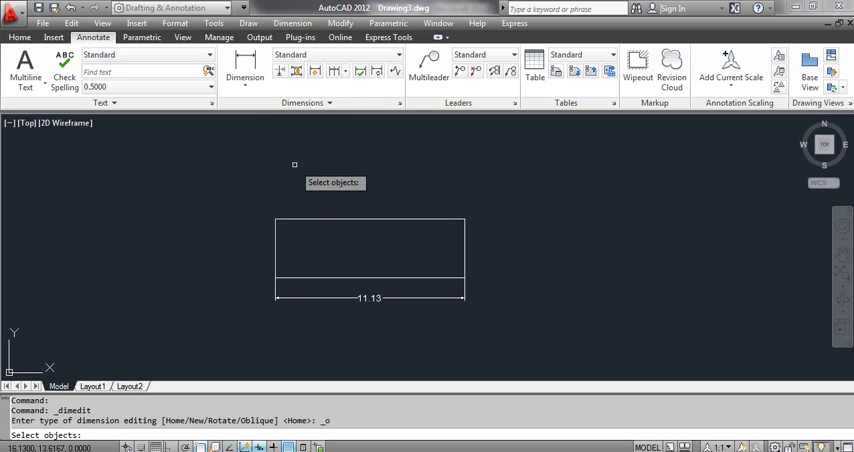
# - Oblique the 11.13 dimension's extension lines to 30 degrees with DIMEDIT
pyautogui.click(370, 296)
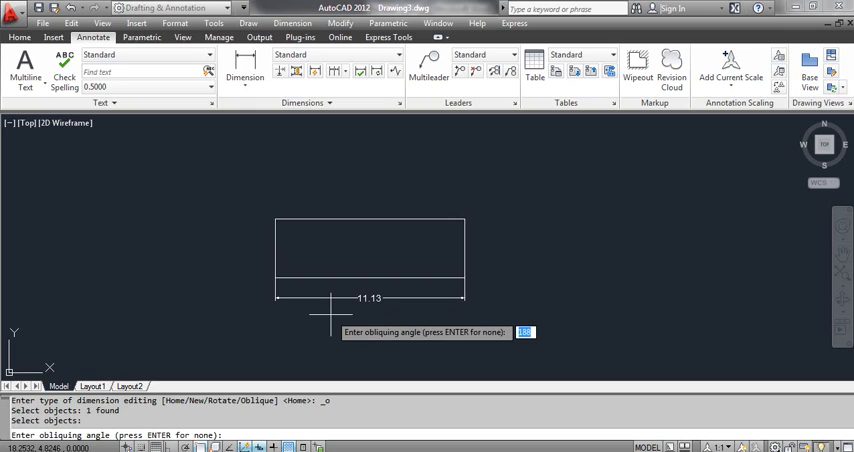
pyautogui.write('30')
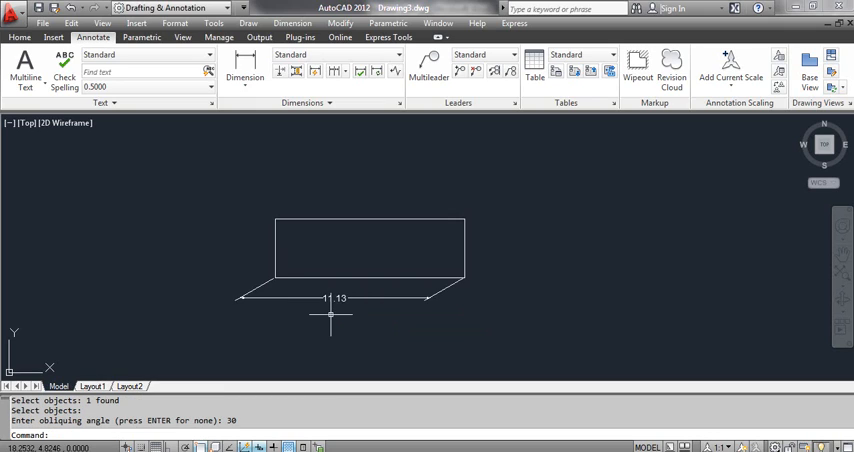
pyautogui.moveTo(336, 336)
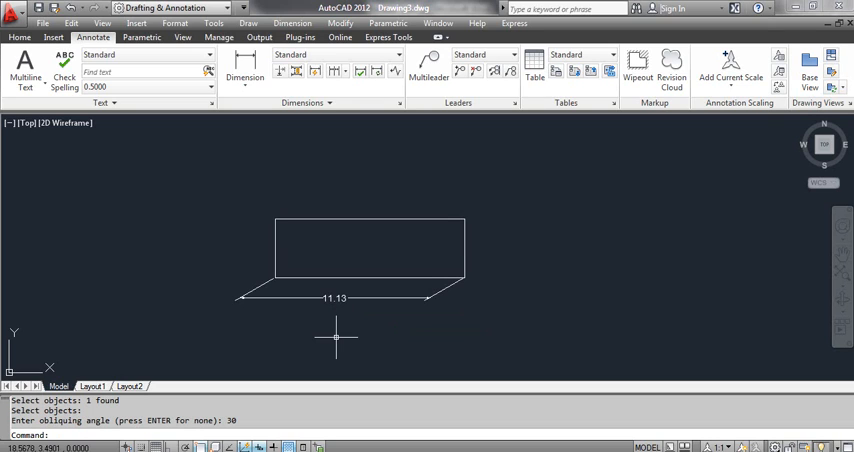